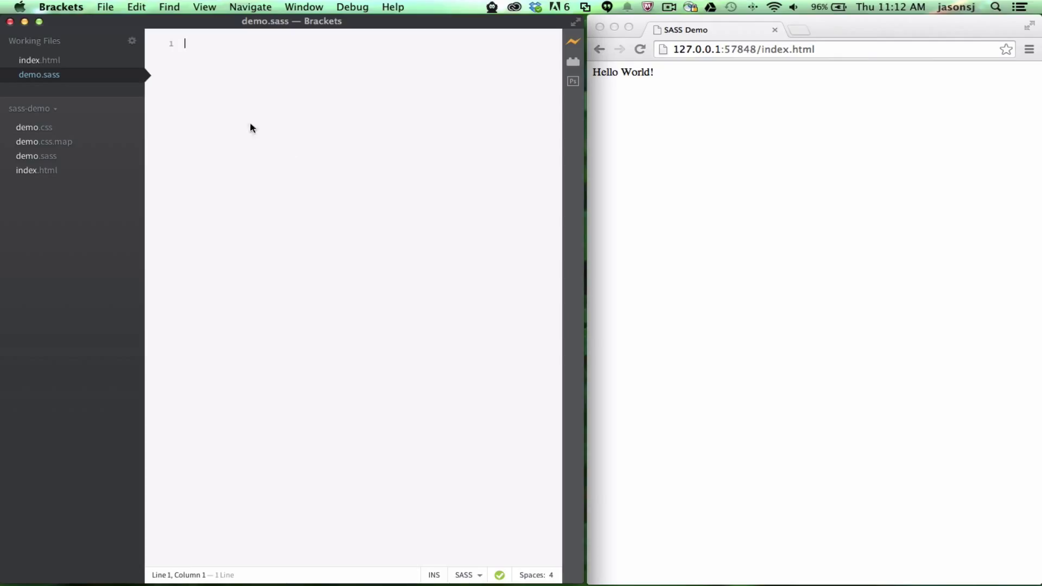
mouse_move(40, 135)
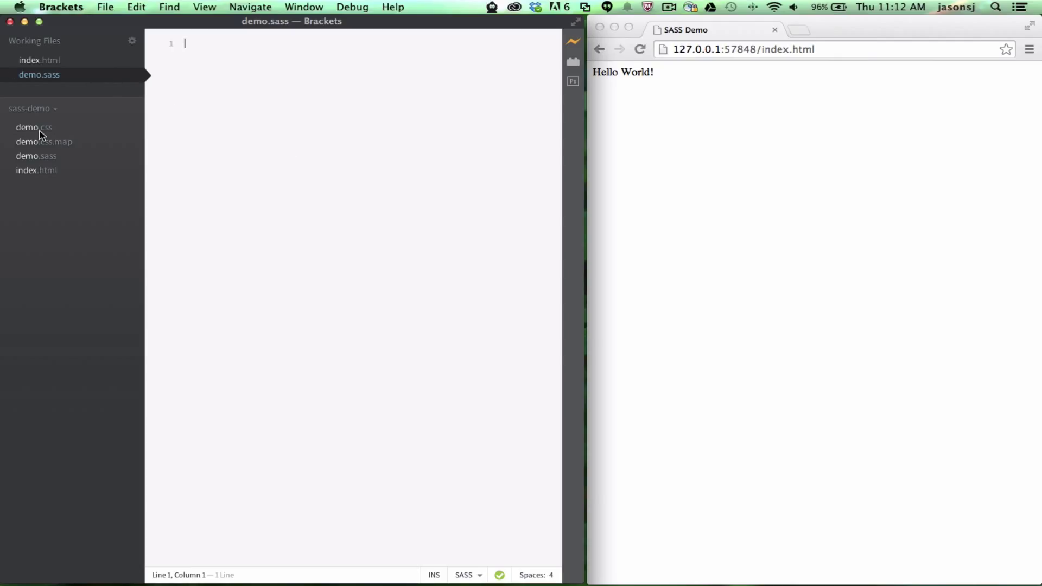
mouse_move(810, 170)
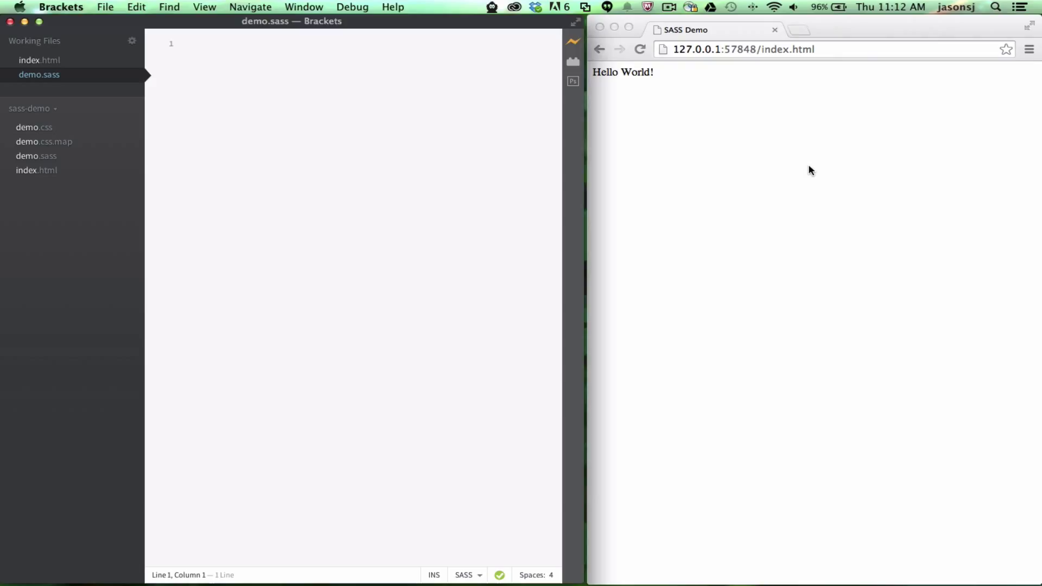
mouse_move(475, 124)
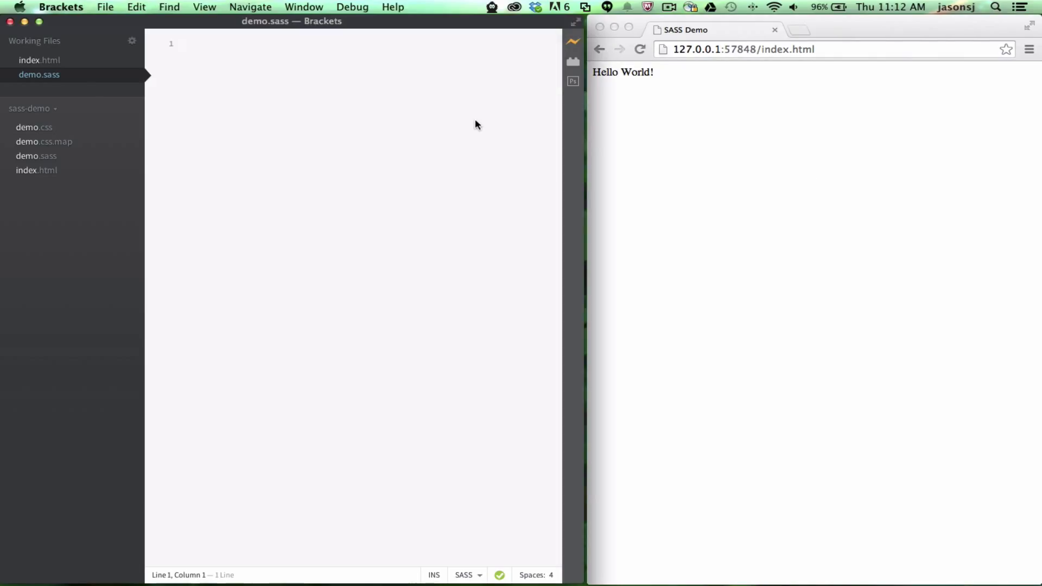
Write the body rule with background: green, font-family: sans-serif and color: white
type("ba")
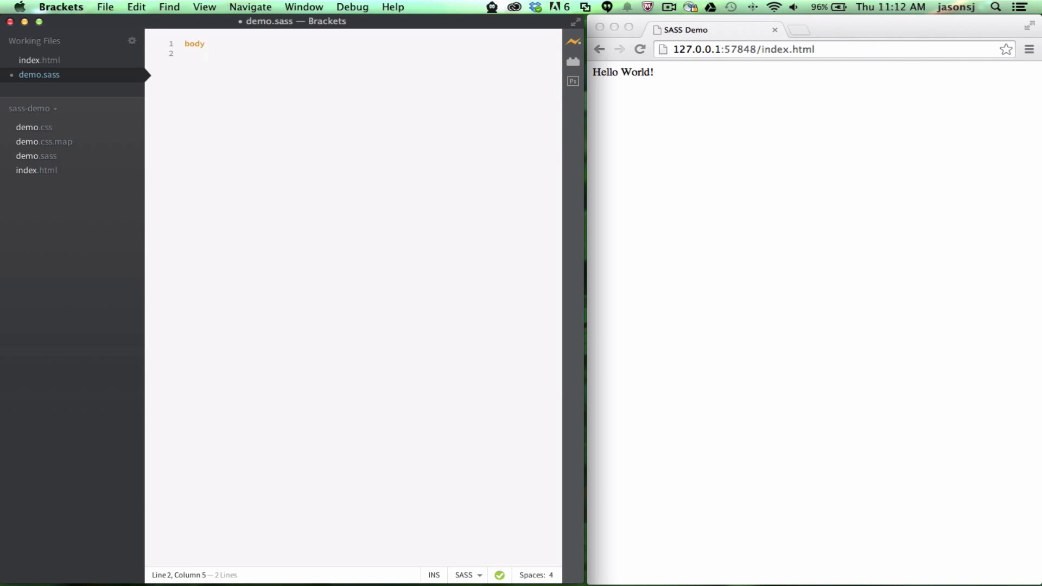
type("background: re")
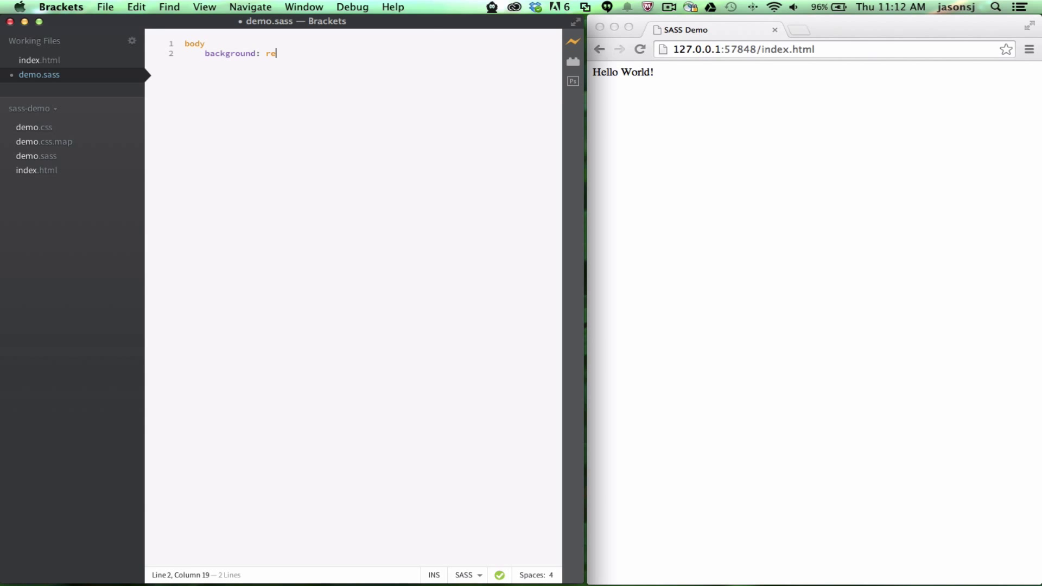
type("gree")
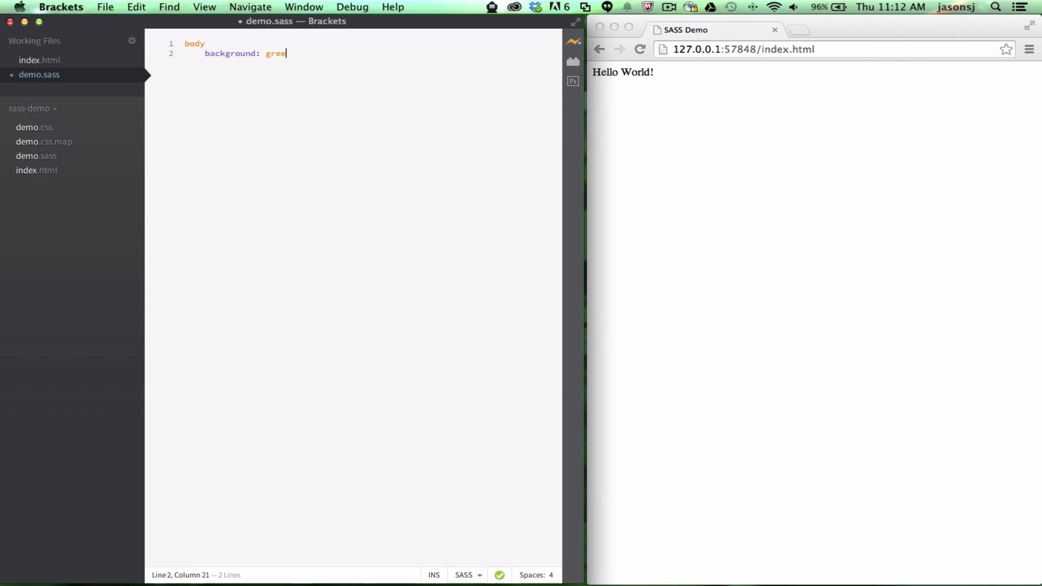
type("n")
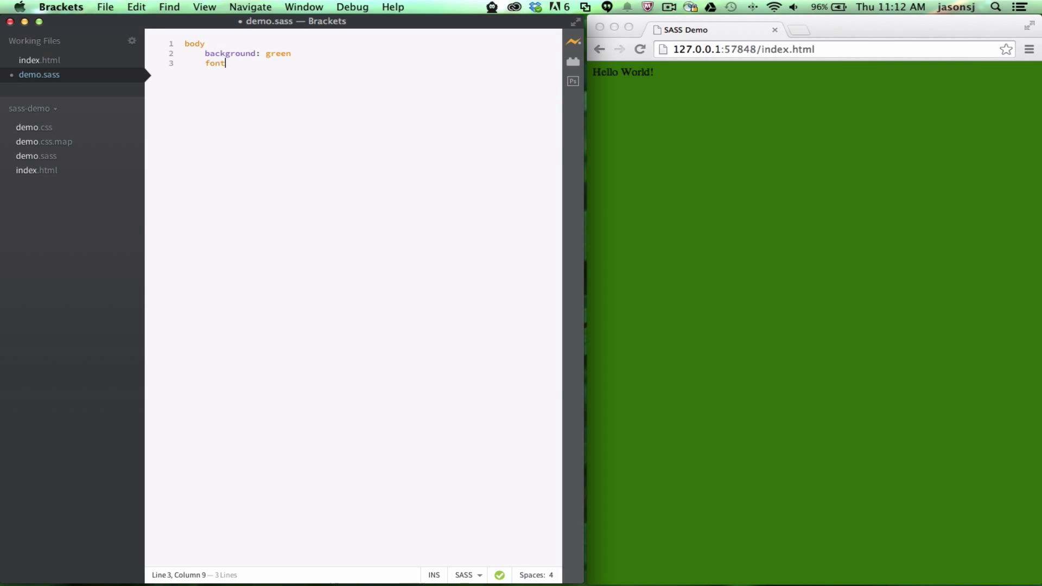
type("-family: sans-serif")
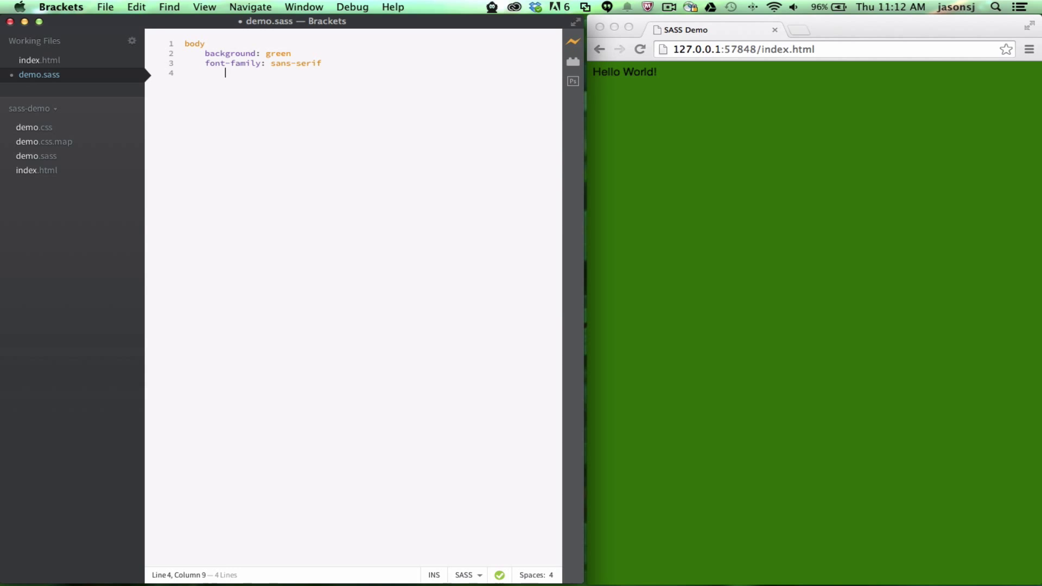
type("color: white")
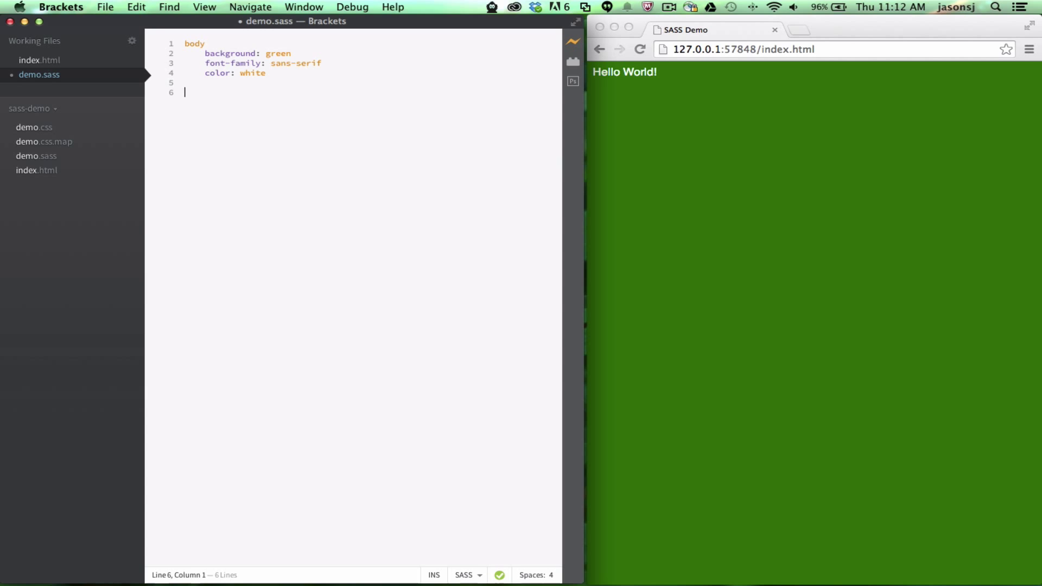
Write a body:after rule with content "this is live!" and view the compiled demo.css
type("body:")
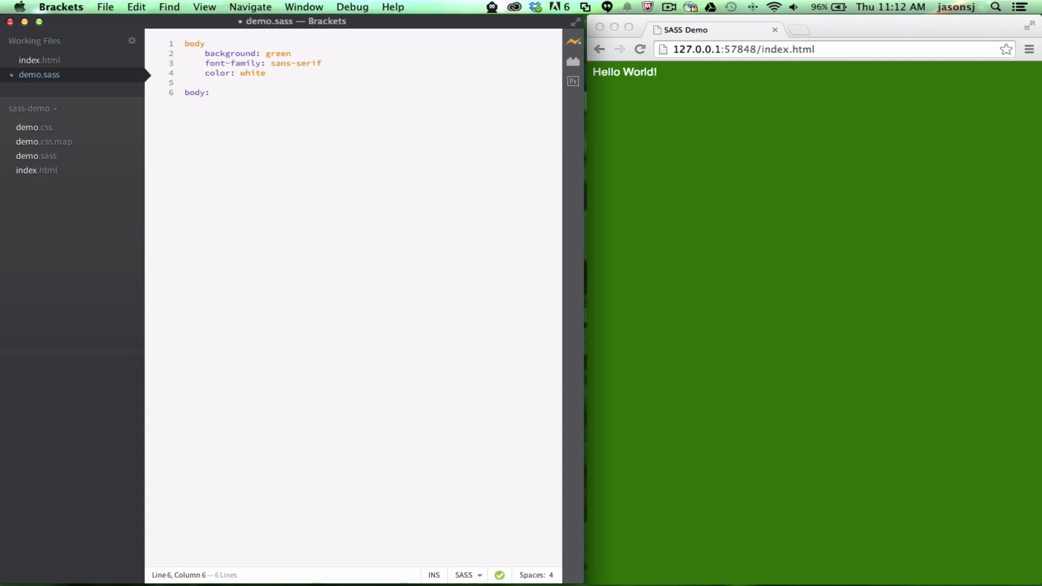
type("after")
type("content")
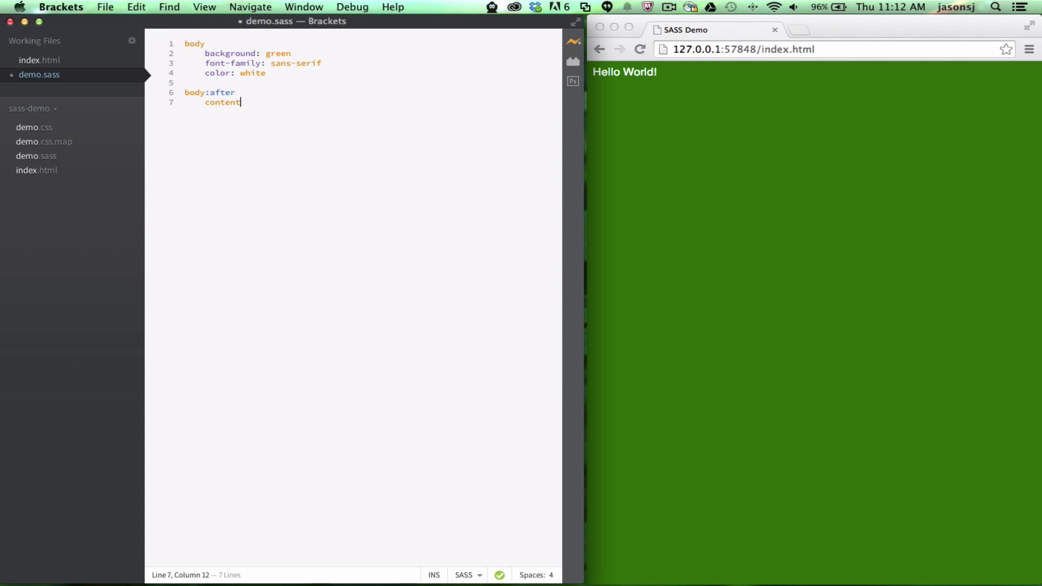
type(": \"this is live!")
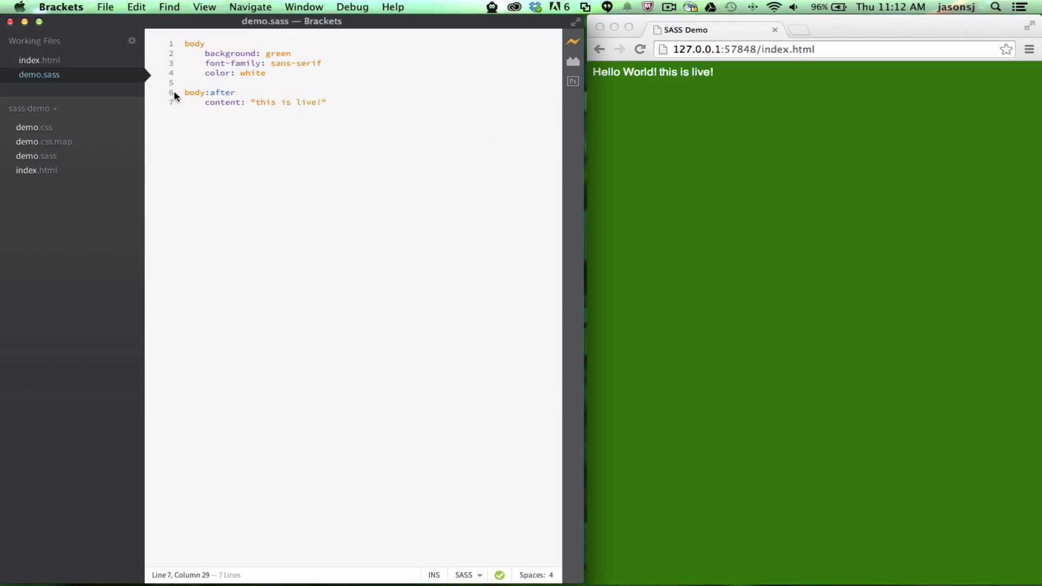
left_click(34, 127)
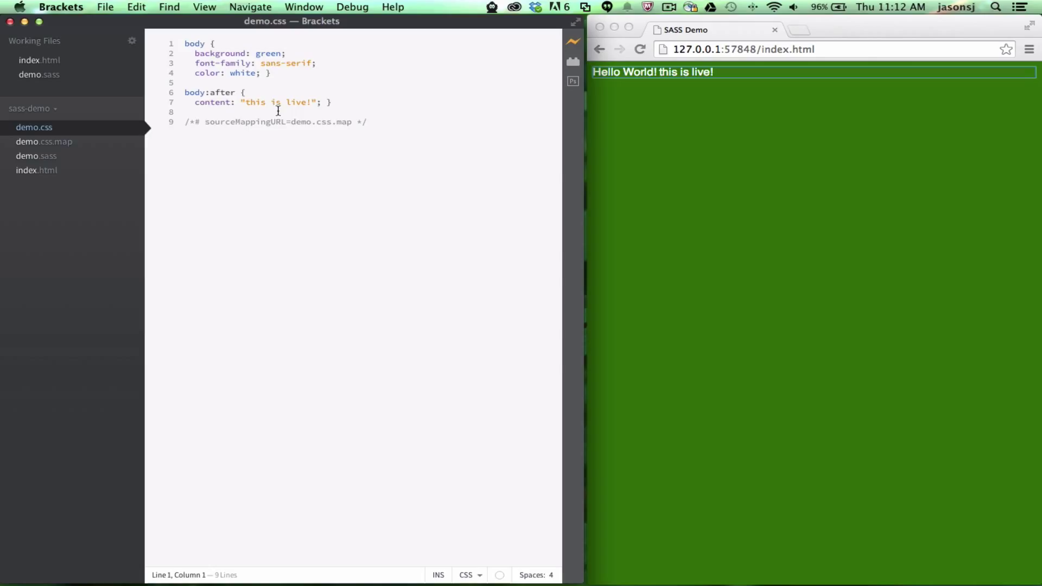
View index.html's markup linking demo.css in the project tree
left_click(44, 142)
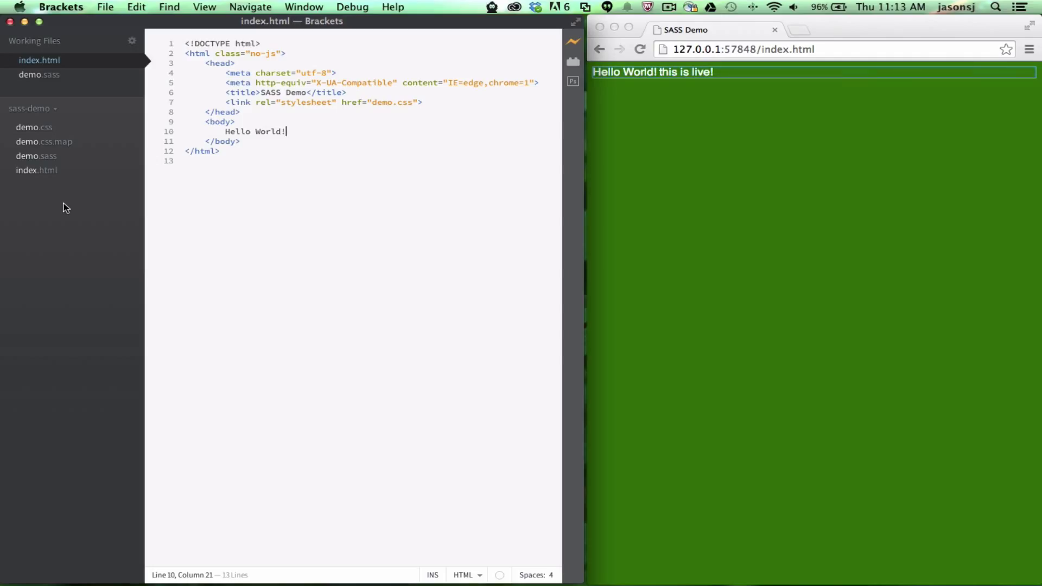
mouse_move(238, 150)
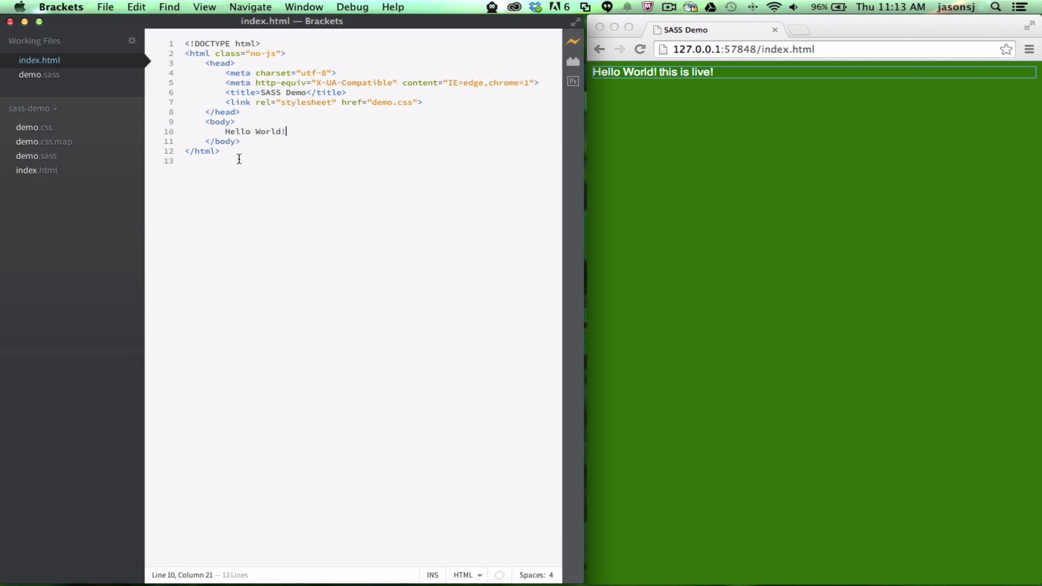
mouse_move(66, 78)
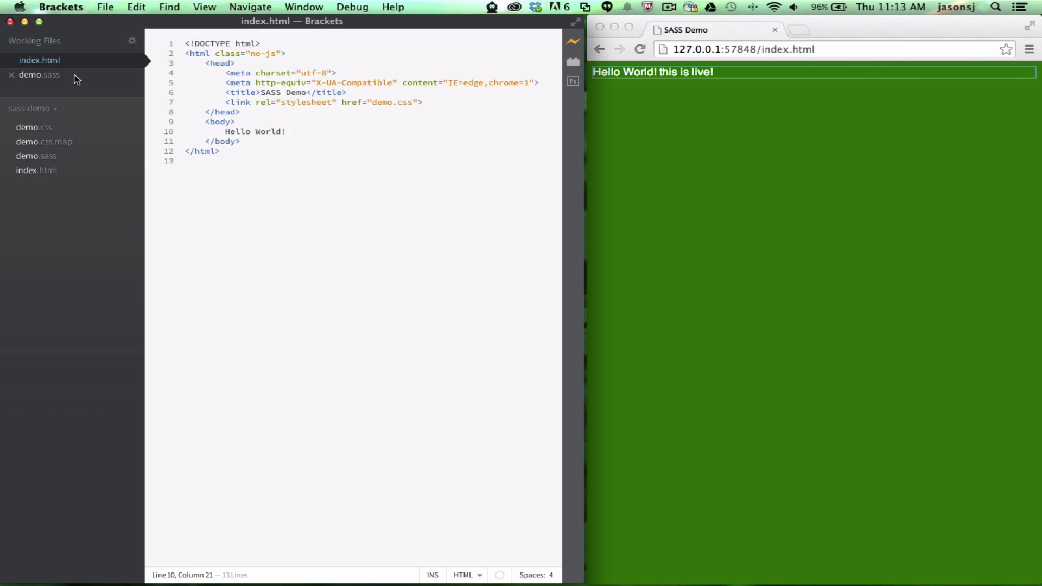
mouse_move(250, 122)
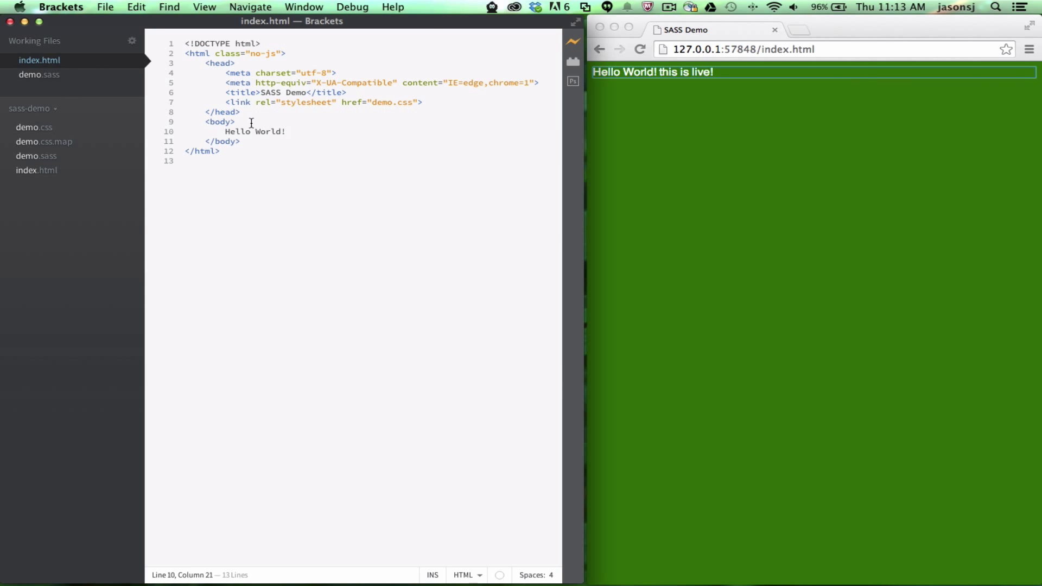